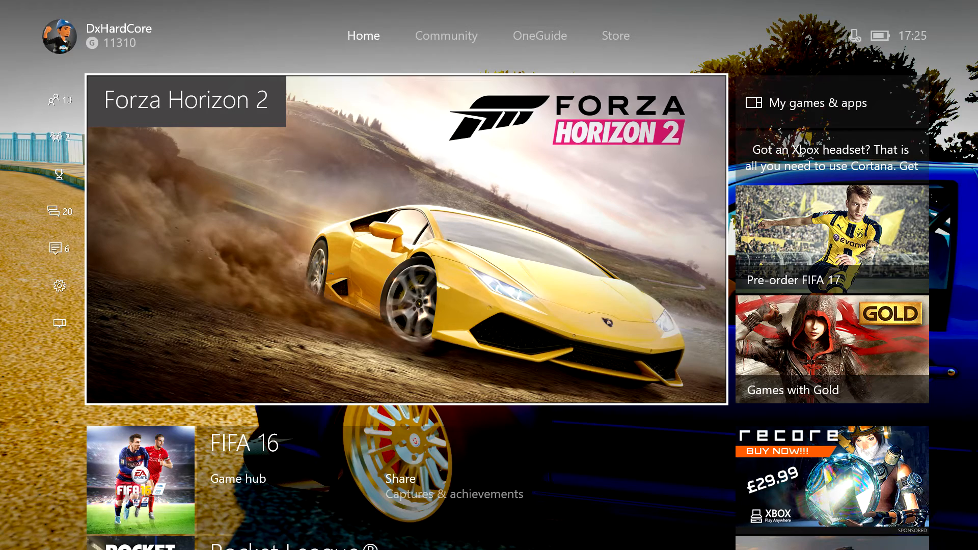
- Open All settings from the guide's Settings gear tab
click(59, 248)
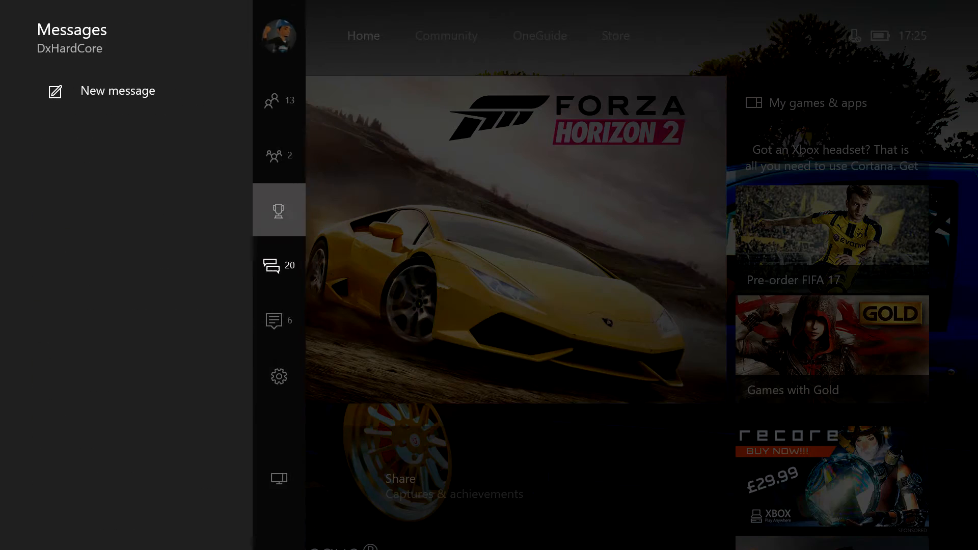
click(279, 376)
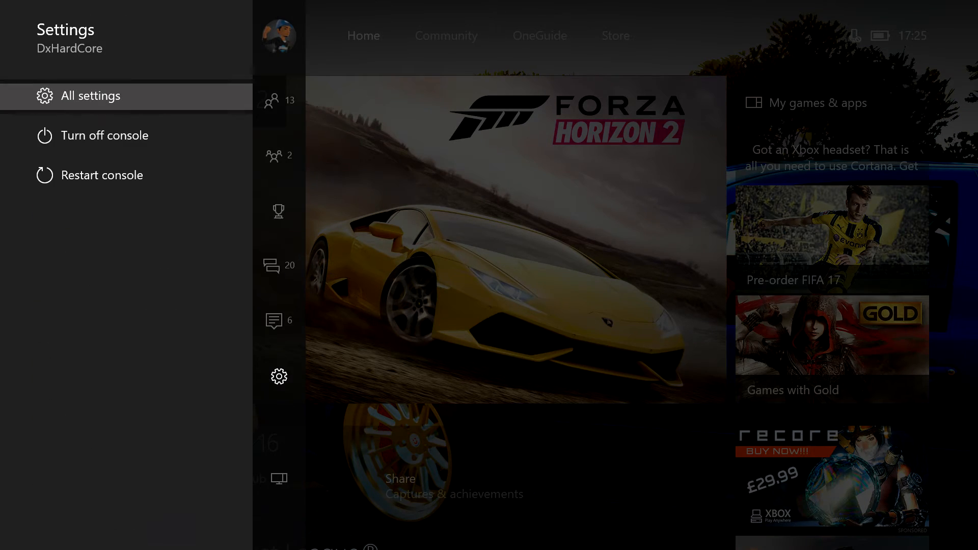
click(92, 95)
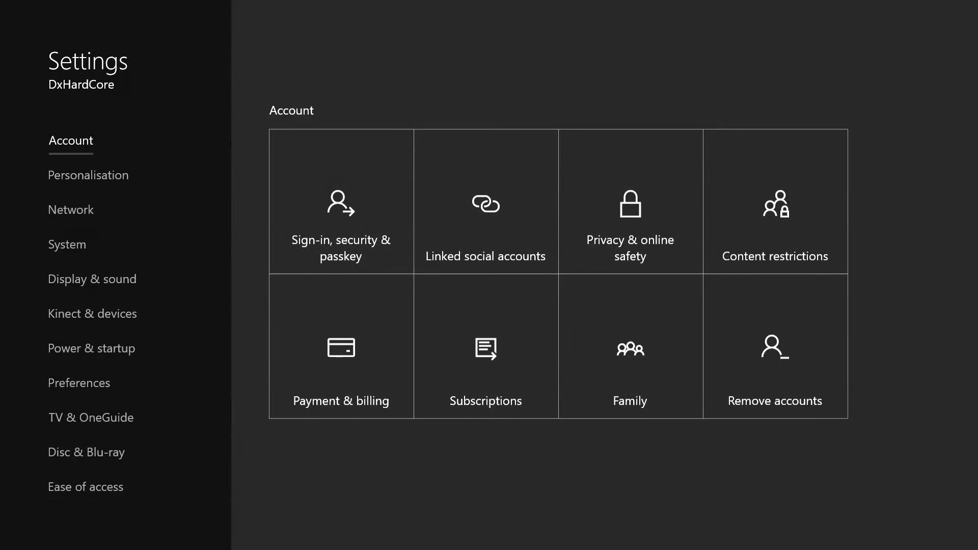
- Open Console info & updates under the System category
click(66, 244)
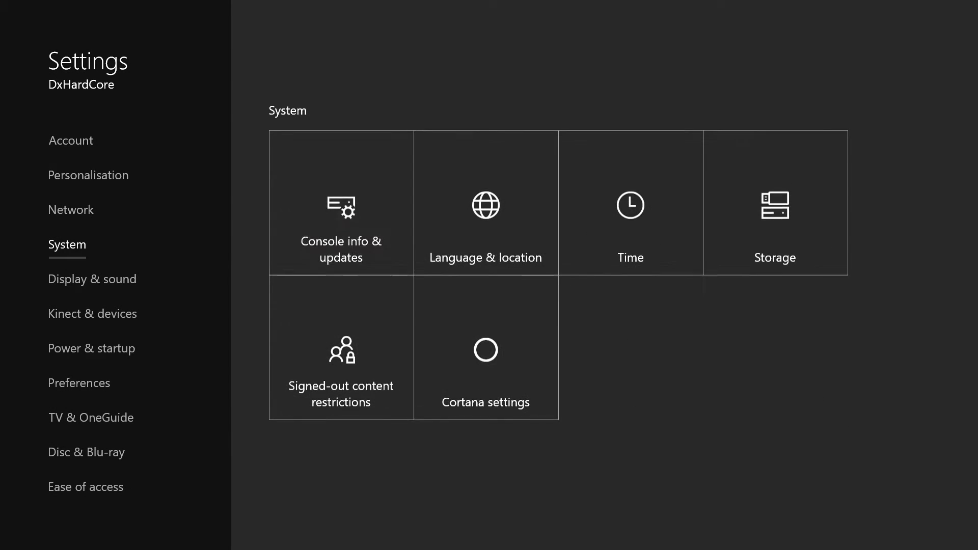
click(340, 202)
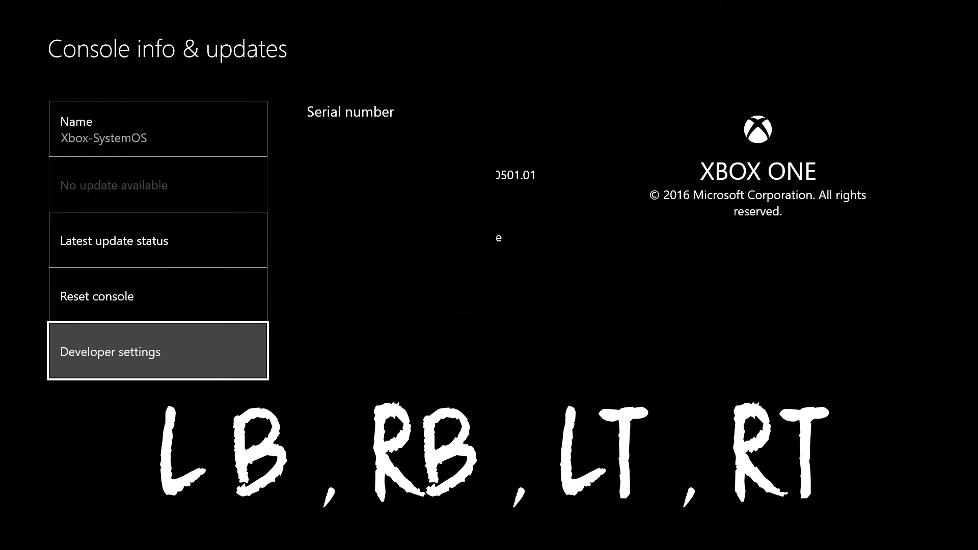
- Open Developer settings and check Developer mode, raising the 'Enable developer mode?' prompt
click(158, 351)
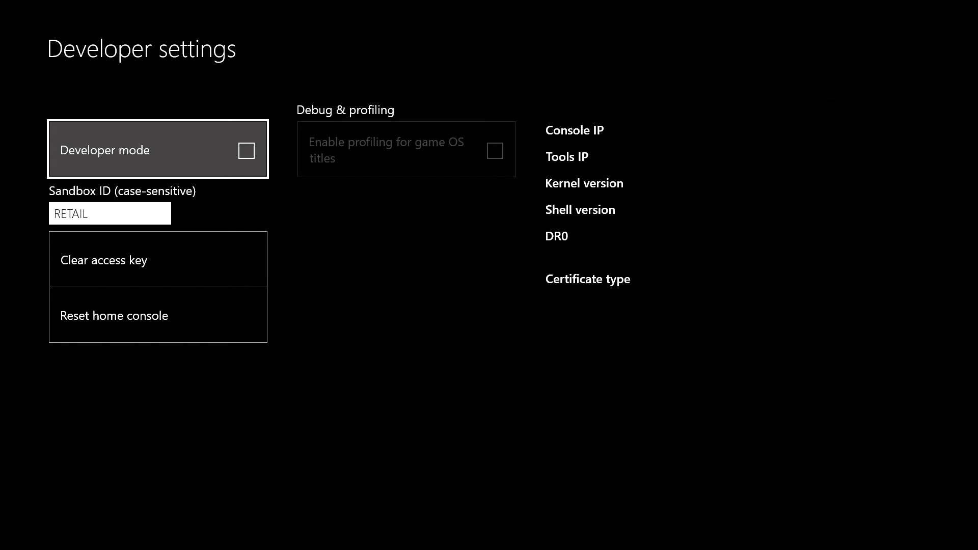
click(158, 149)
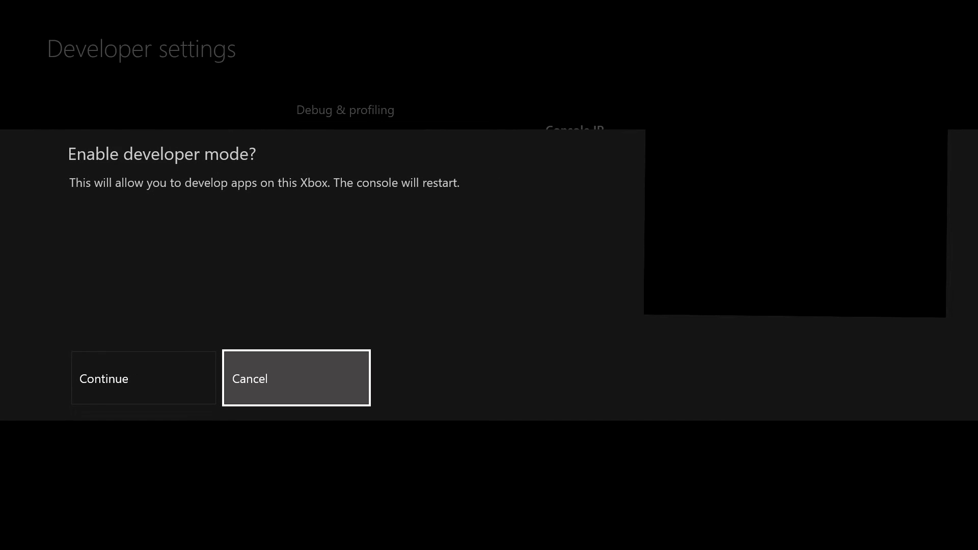
- Cancel the developer mode prompt and quit Settings back to Home
click(296, 378)
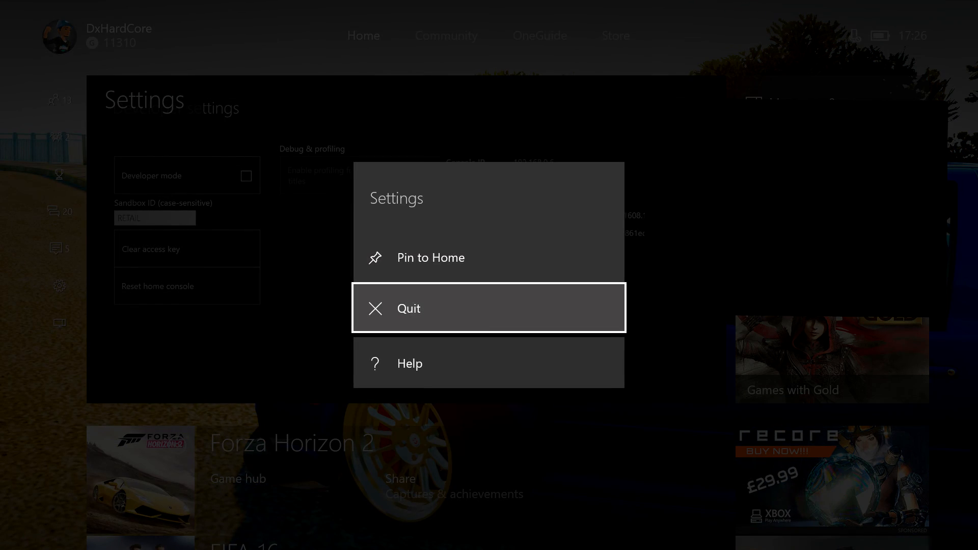
click(408, 308)
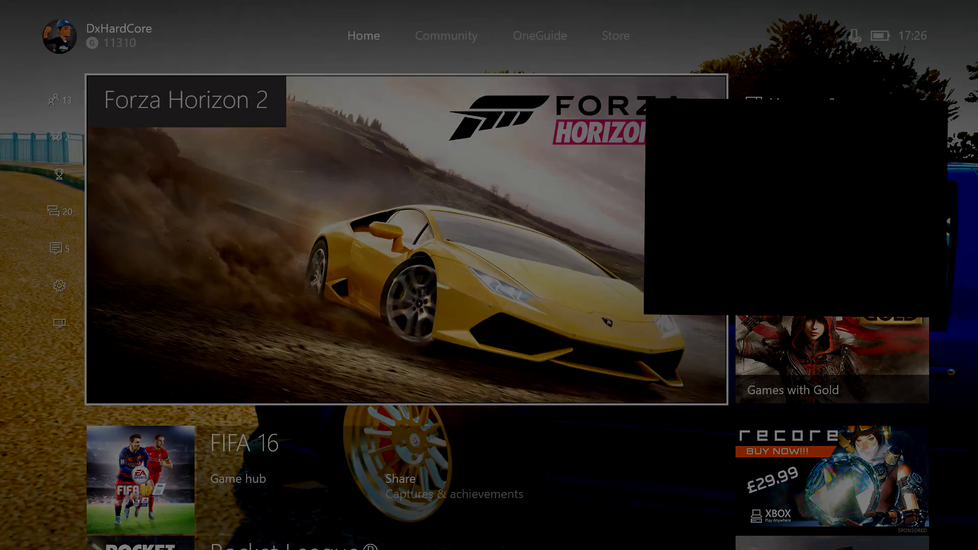